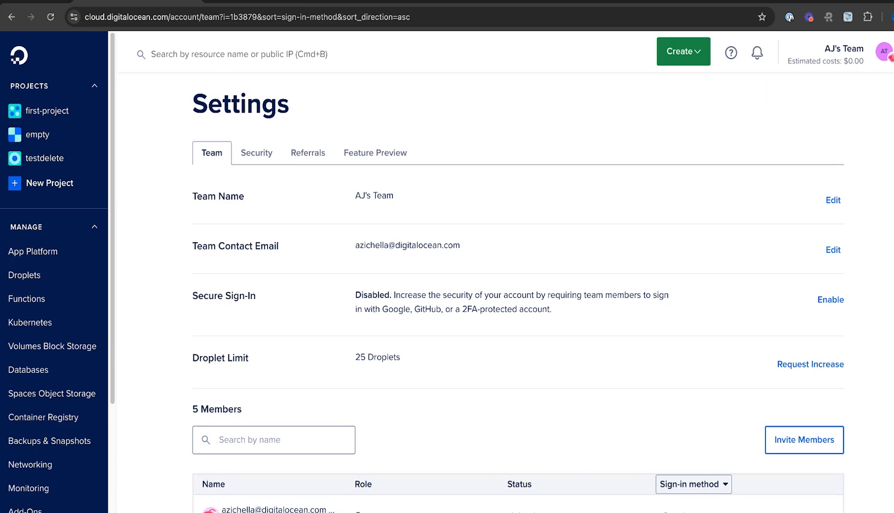
# Open the Change Role dialog for the team member currently holding the Member role
pyautogui.click(823, 383)
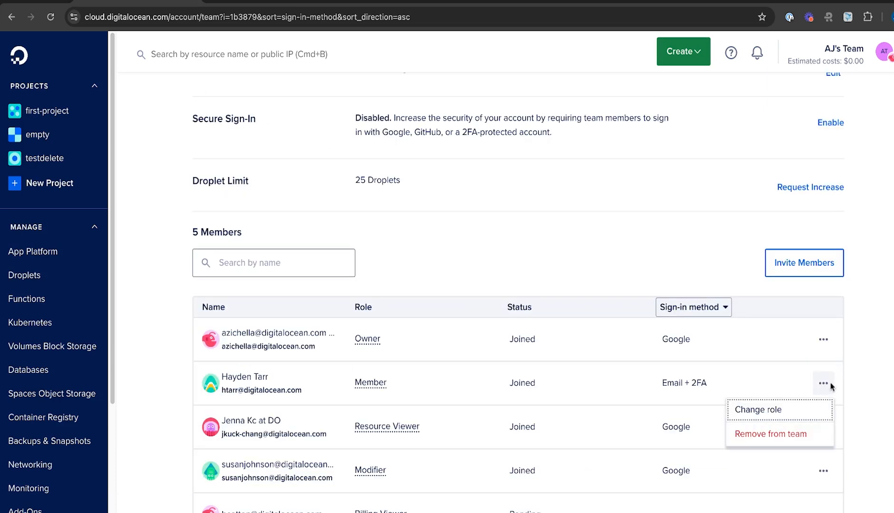
pyautogui.click(756, 410)
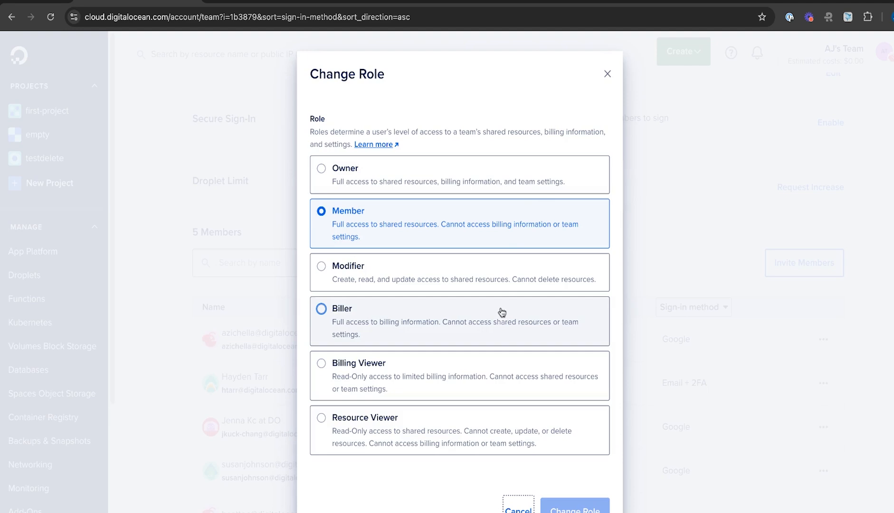
pyautogui.moveTo(498, 320)
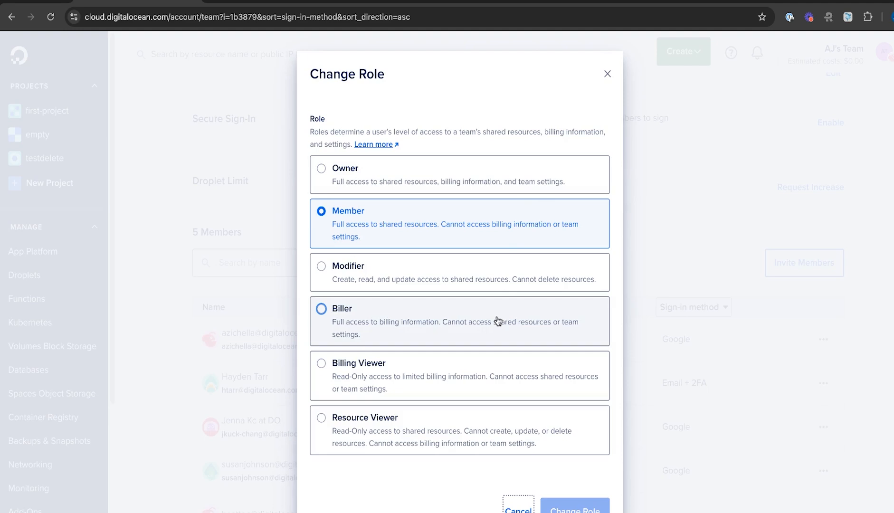
pyautogui.moveTo(487, 284)
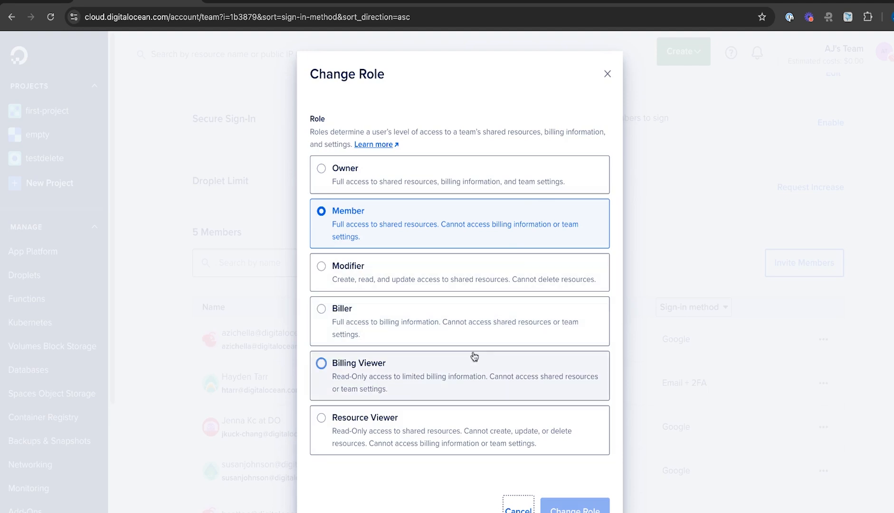
pyautogui.click(31, 322)
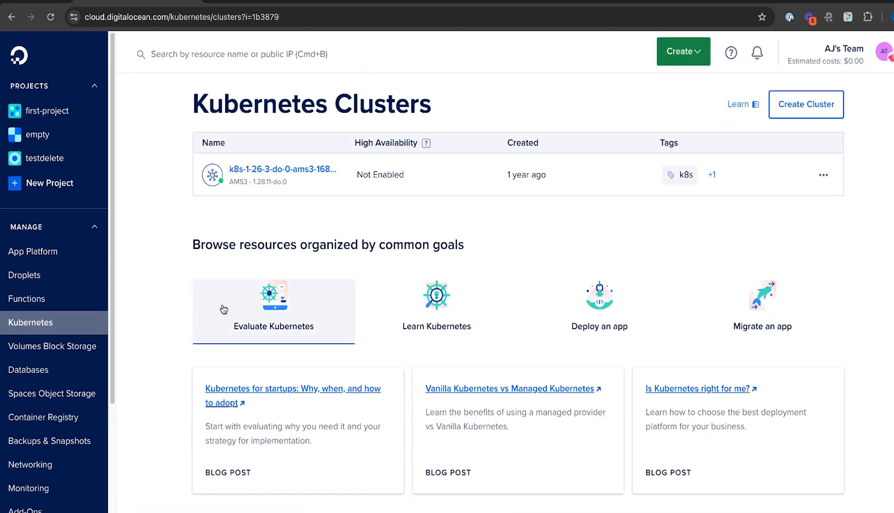
pyautogui.moveTo(186, 228)
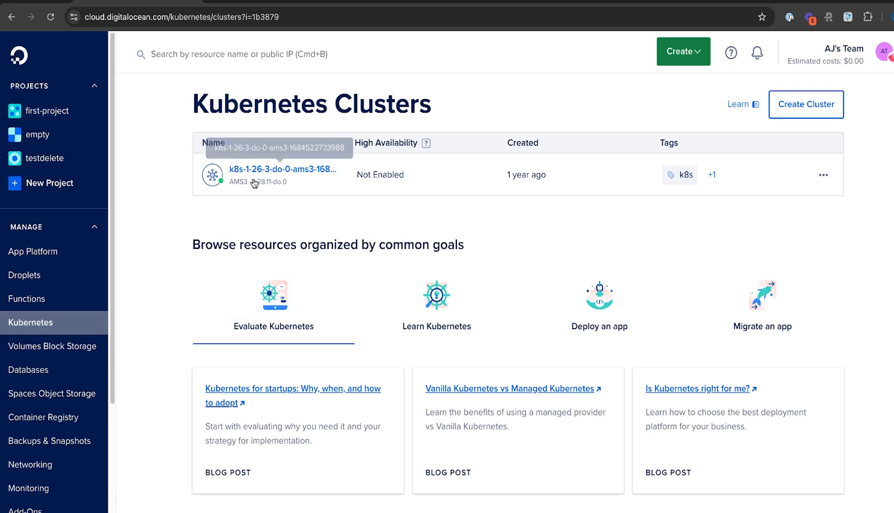
pyautogui.click(283, 168)
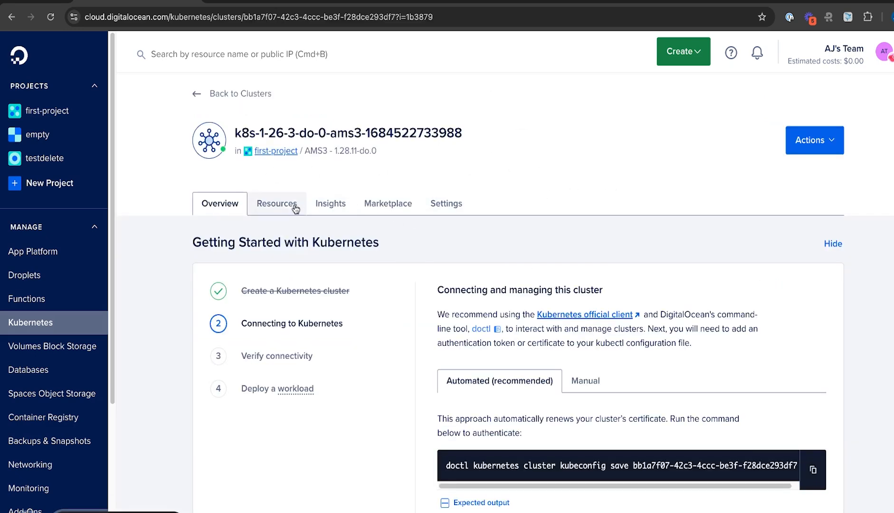
pyautogui.click(276, 204)
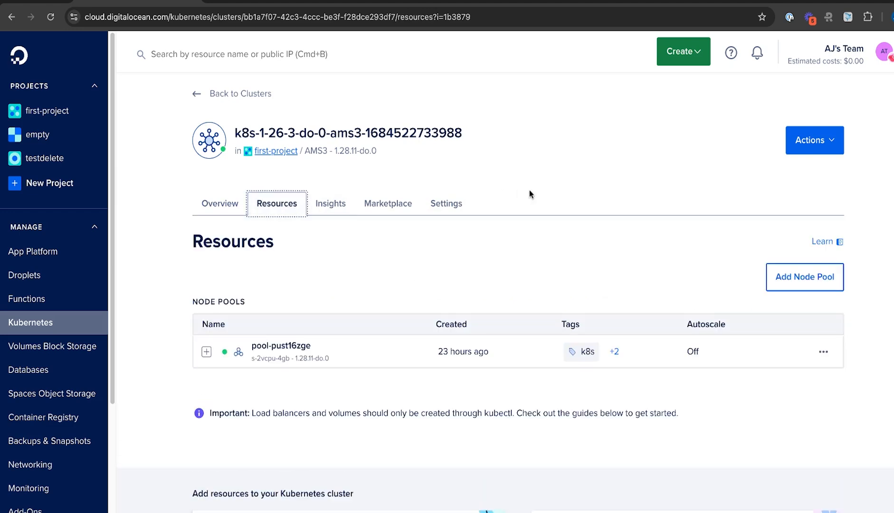
# Expand the node pool to list its nodes, then return to the cluster Overview
pyautogui.click(813, 140)
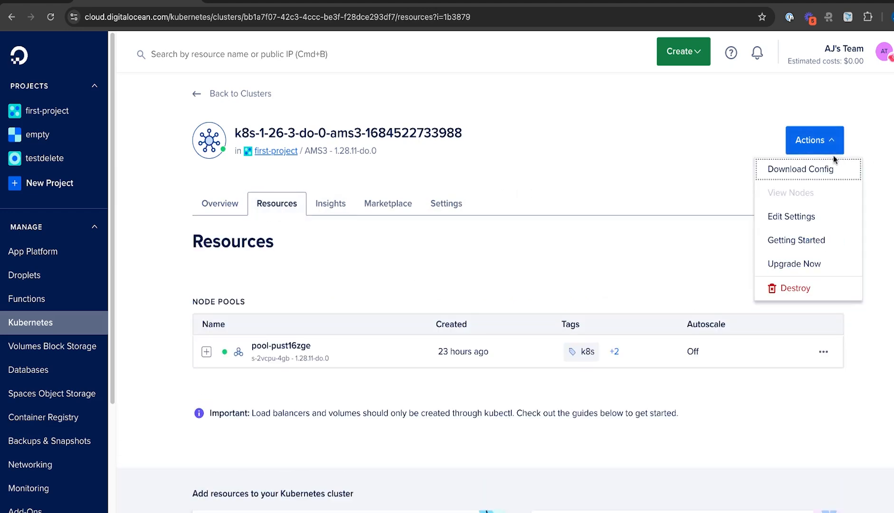
pyautogui.click(814, 140)
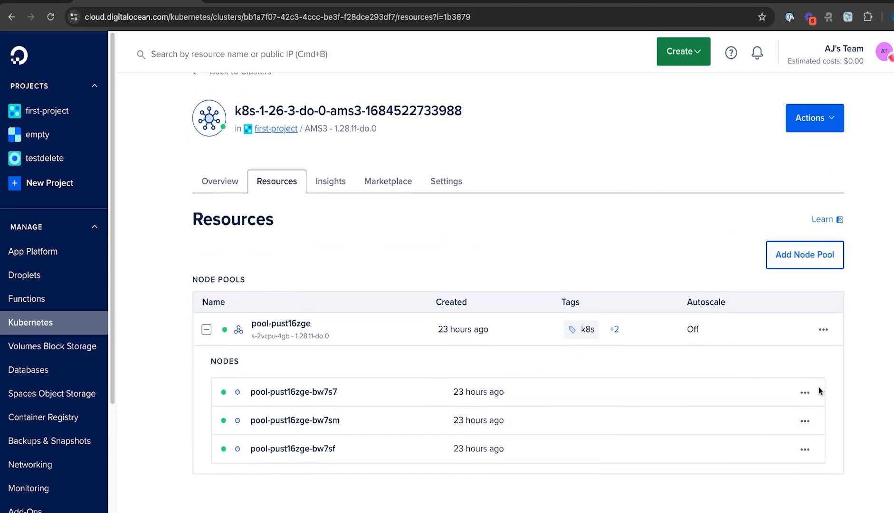
pyautogui.moveTo(464, 360)
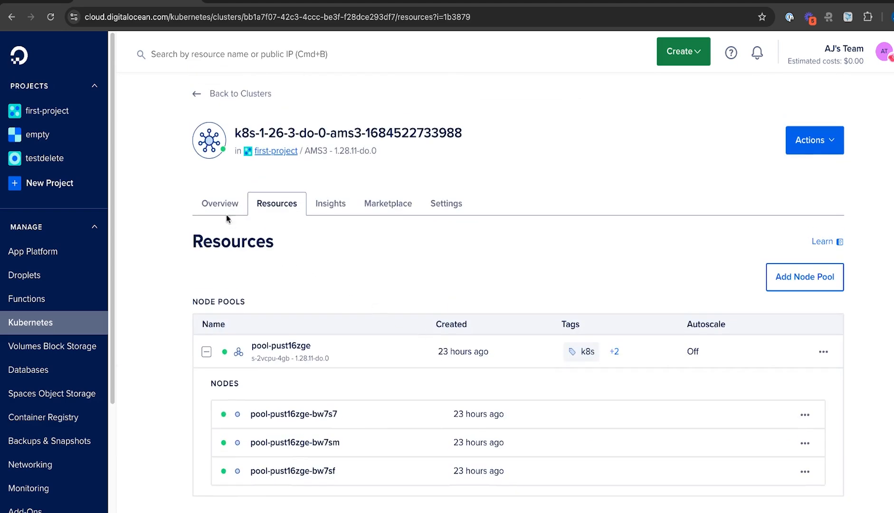
pyautogui.click(218, 204)
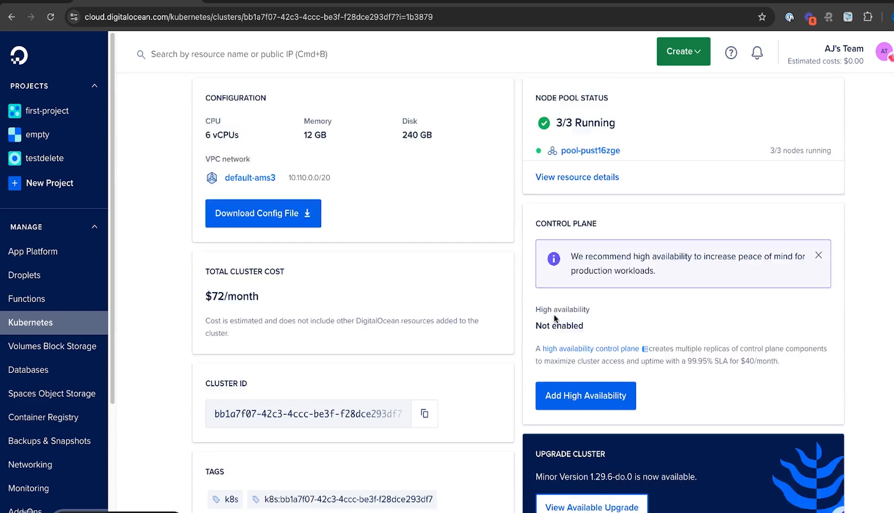
pyautogui.scroll(-3)
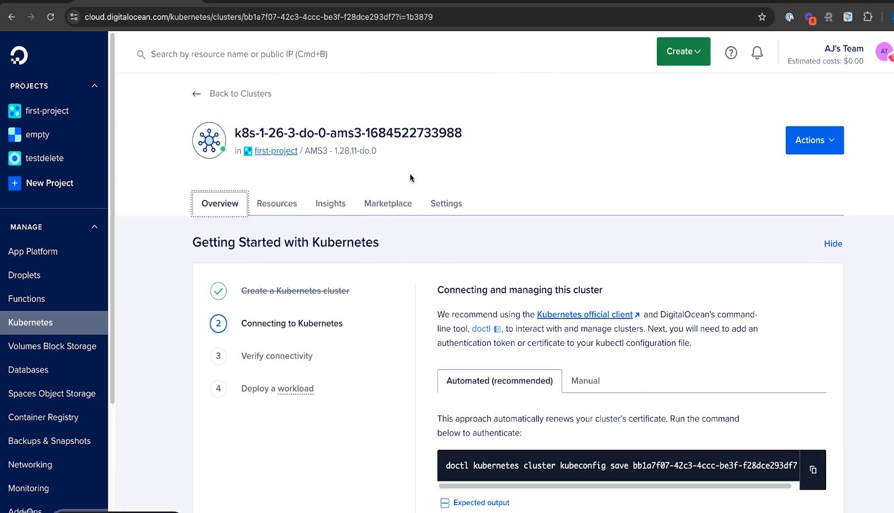
pyautogui.moveTo(415, 178)
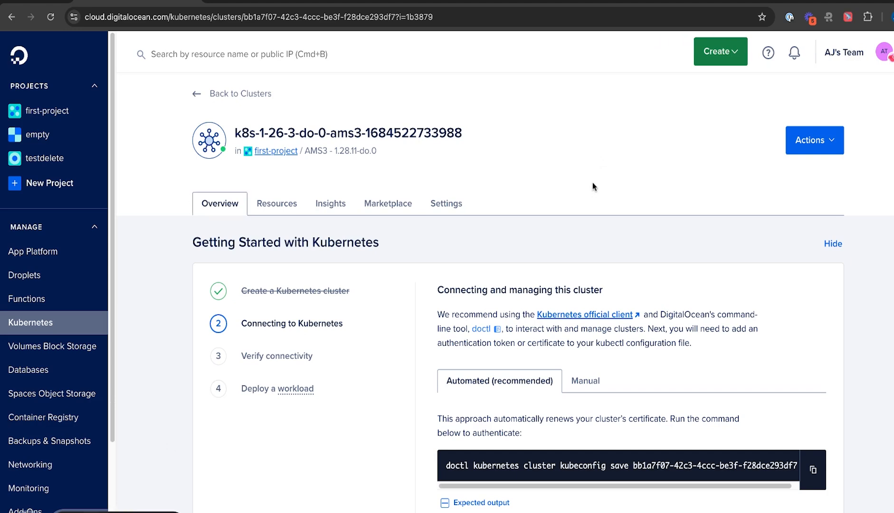
pyautogui.click(719, 52)
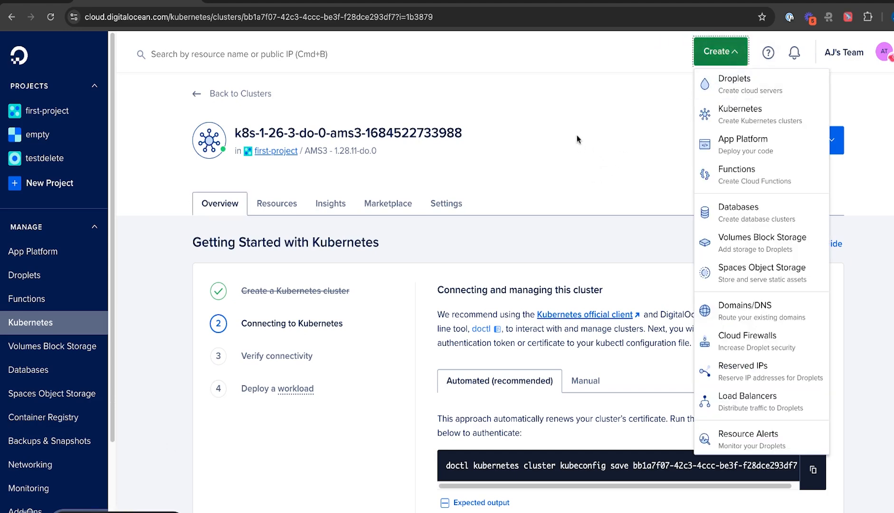
pyautogui.click(814, 140)
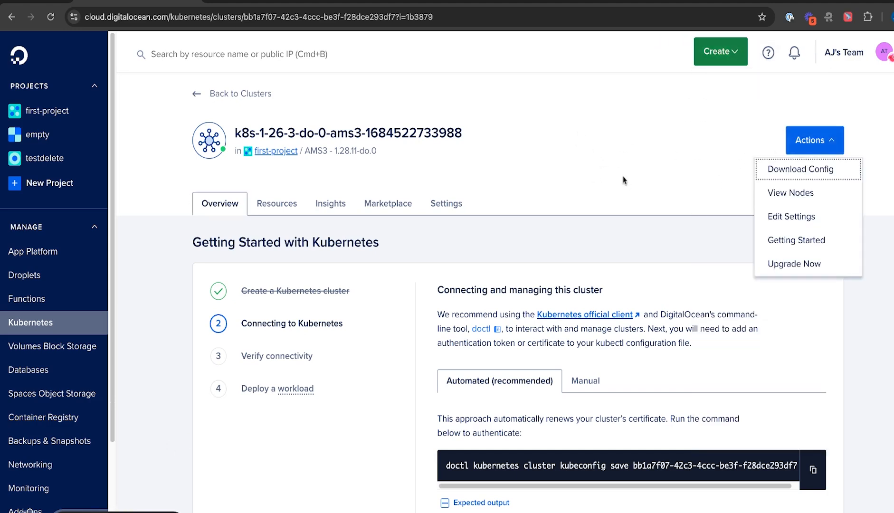
pyautogui.moveTo(797, 294)
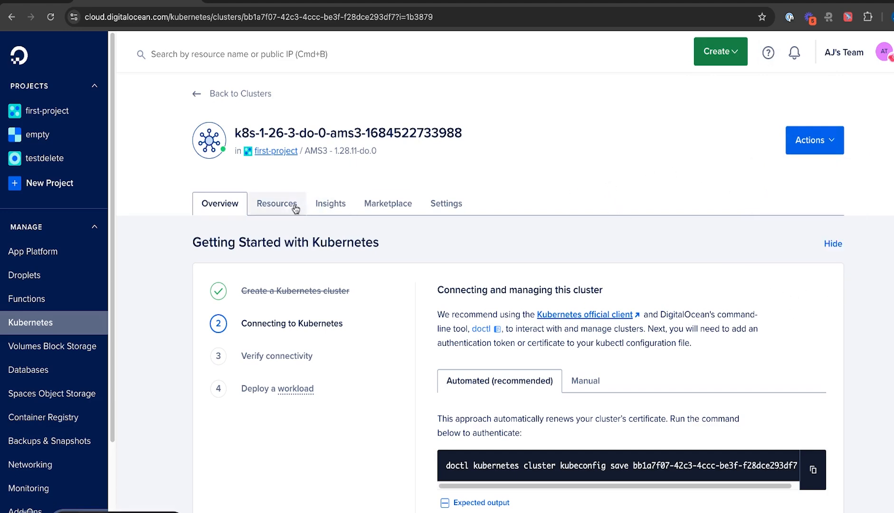
# Start the cluster's Operational Readiness Check from Overview, then revisit its Resources and node pool
pyautogui.click(276, 204)
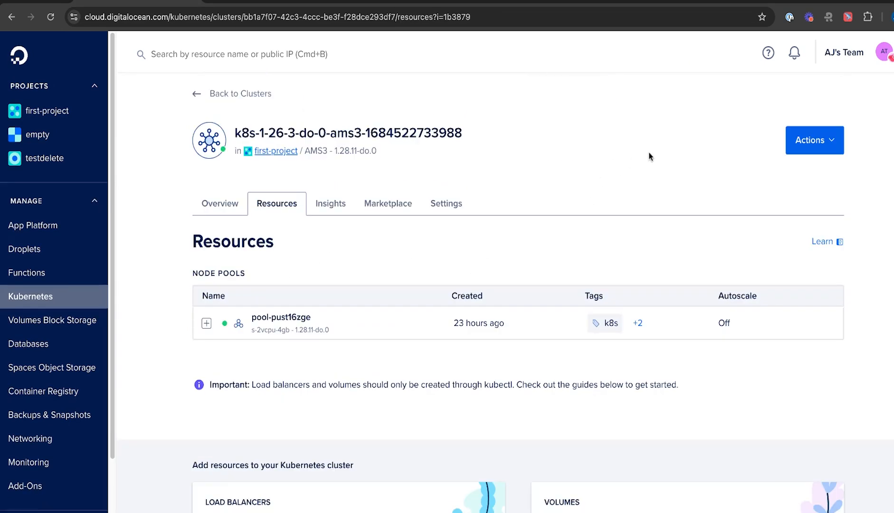
pyautogui.moveTo(741, 155)
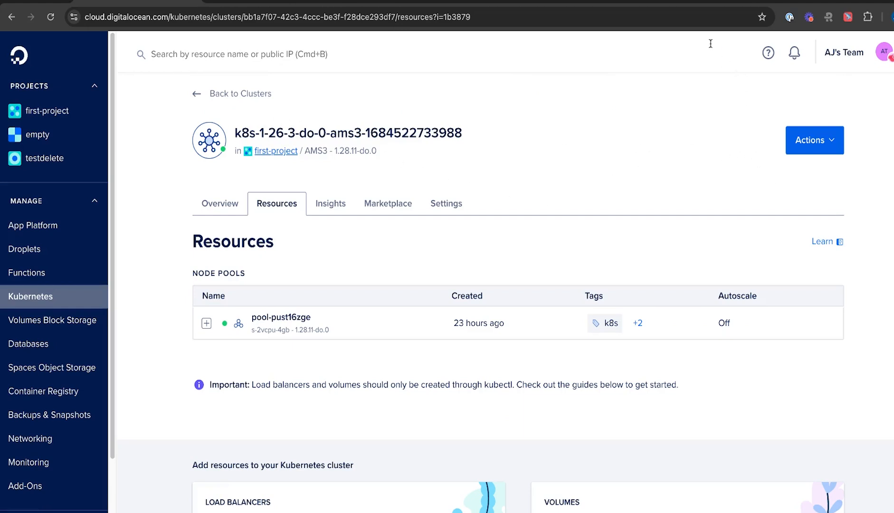
pyautogui.moveTo(725, 169)
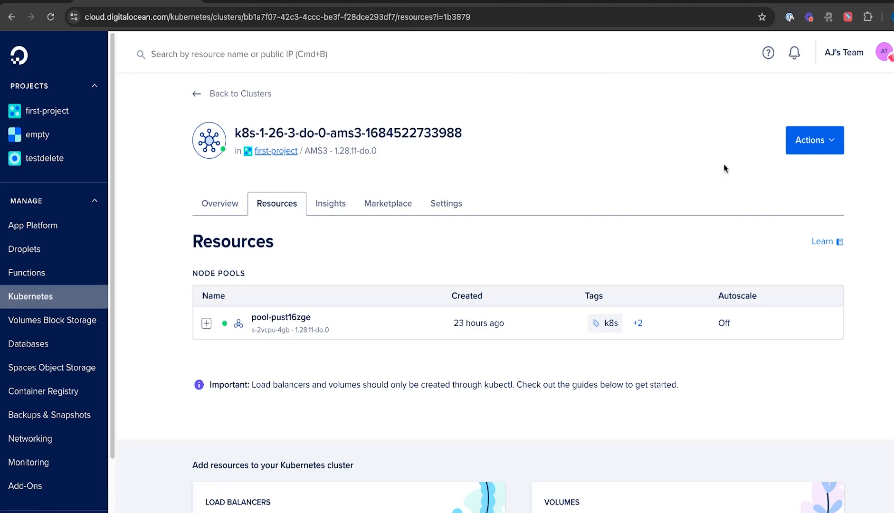
pyautogui.moveTo(717, 234)
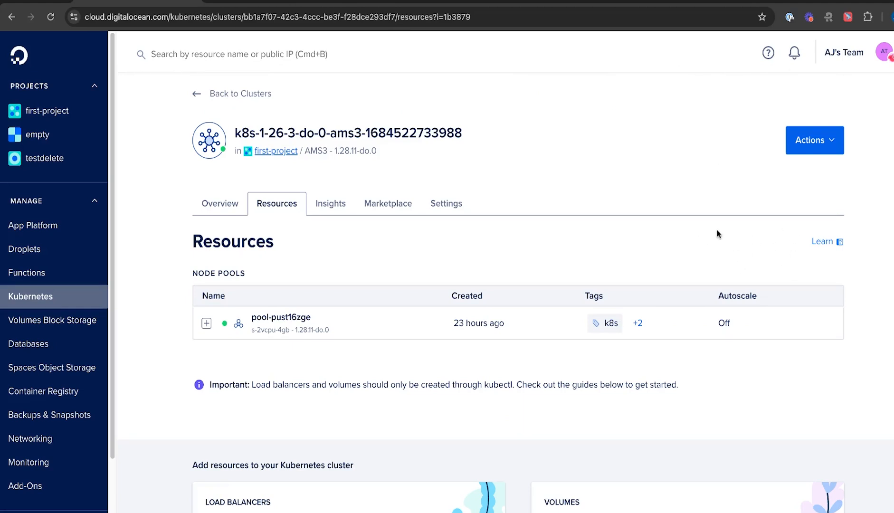
pyautogui.click(814, 141)
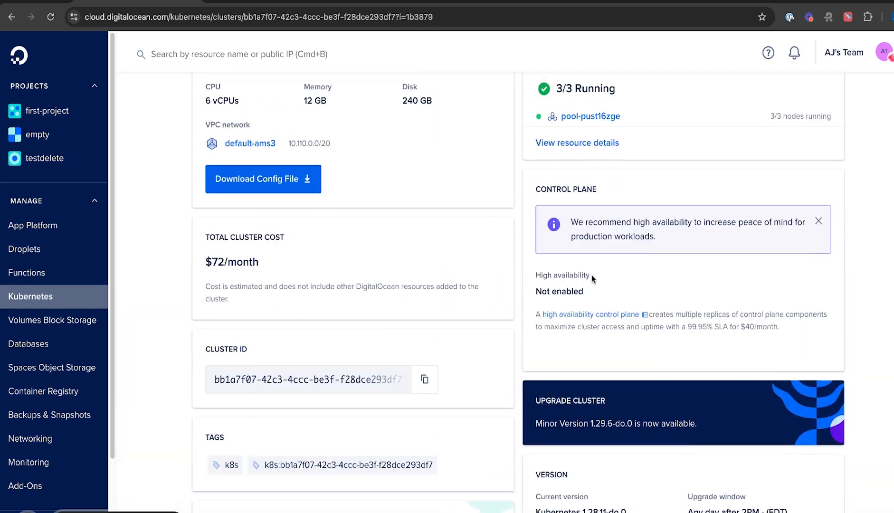
pyautogui.scroll(-3)
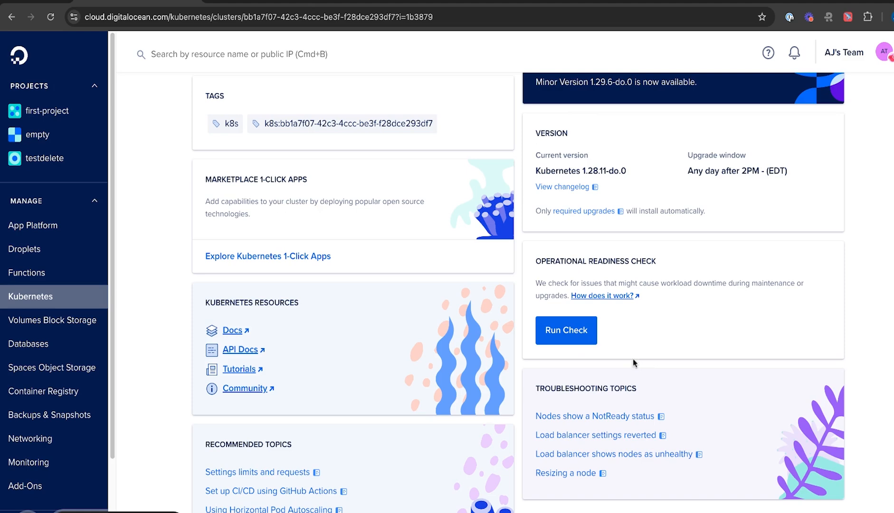
pyautogui.click(564, 331)
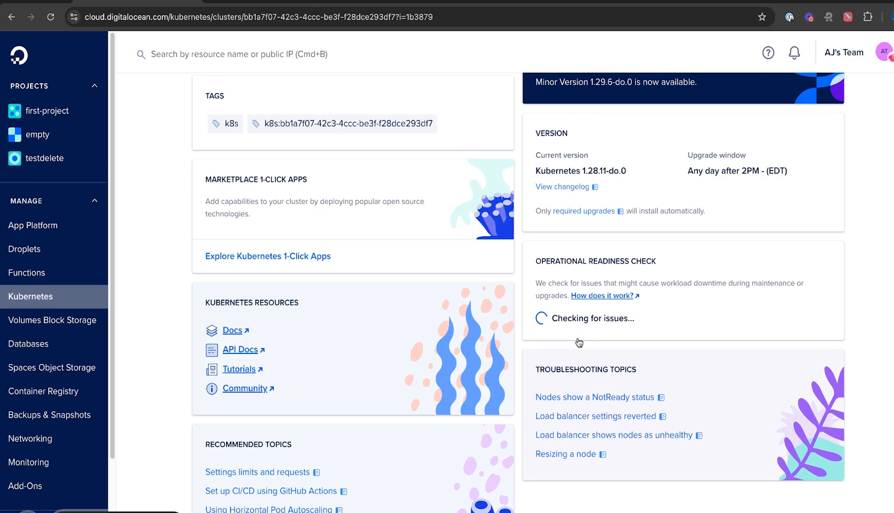
pyautogui.moveTo(521, 285)
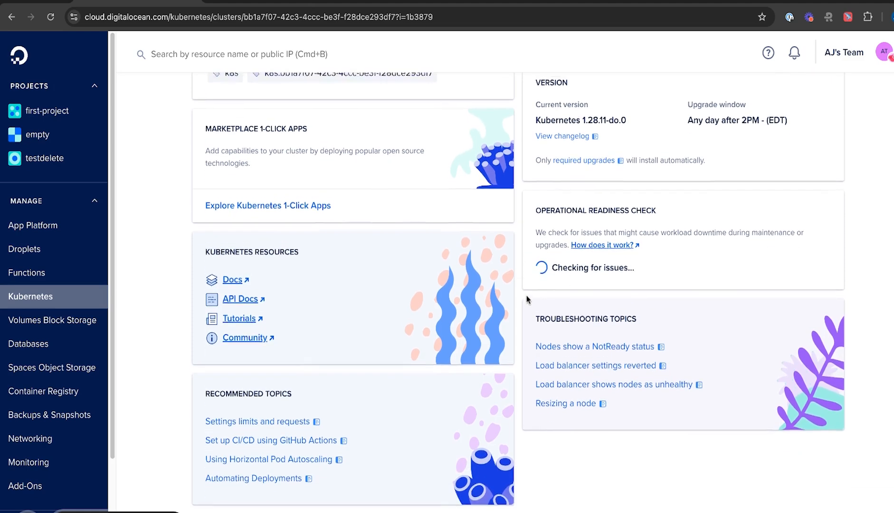
pyautogui.click(276, 204)
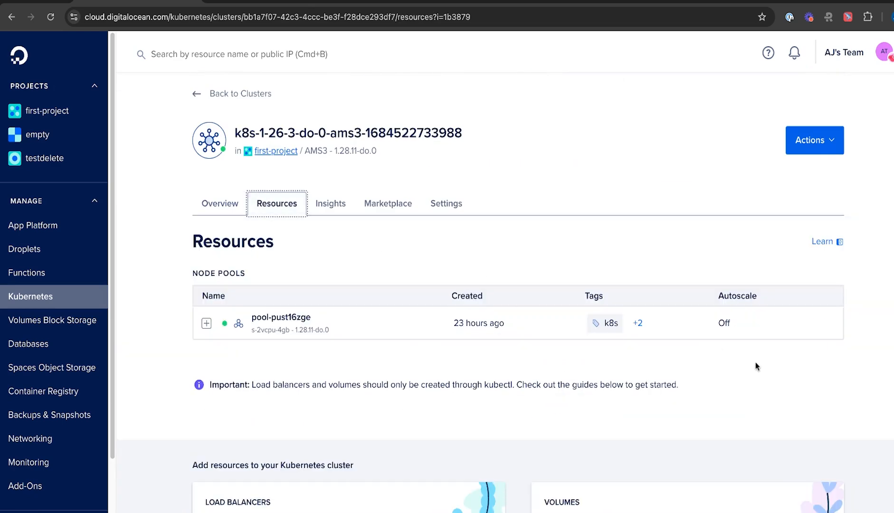
pyautogui.click(206, 322)
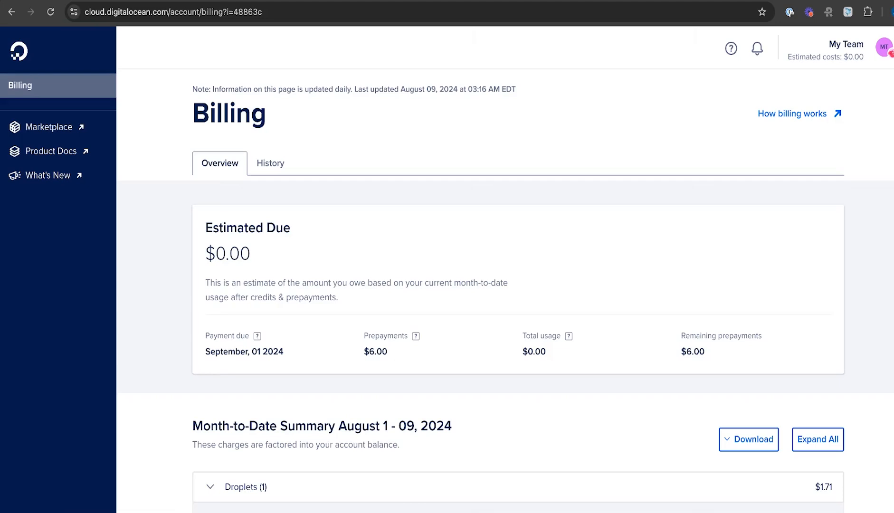
pyautogui.moveTo(334, 122)
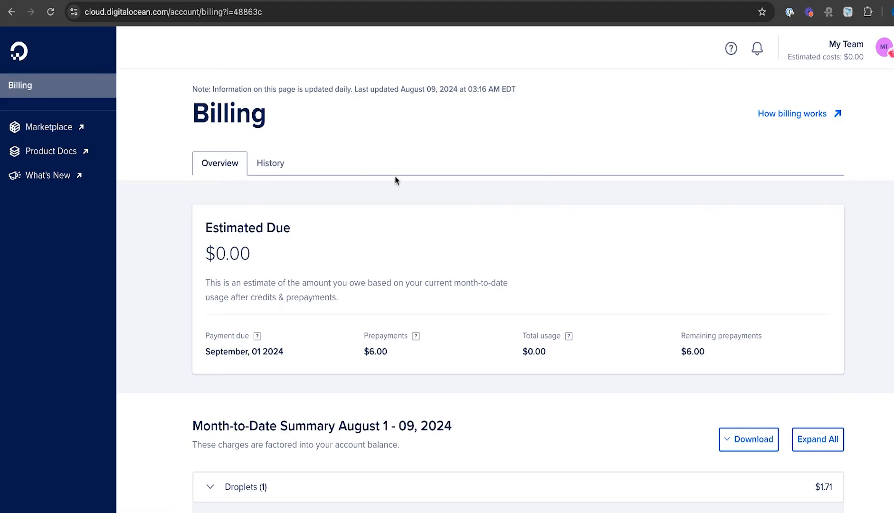
pyautogui.moveTo(450, 153)
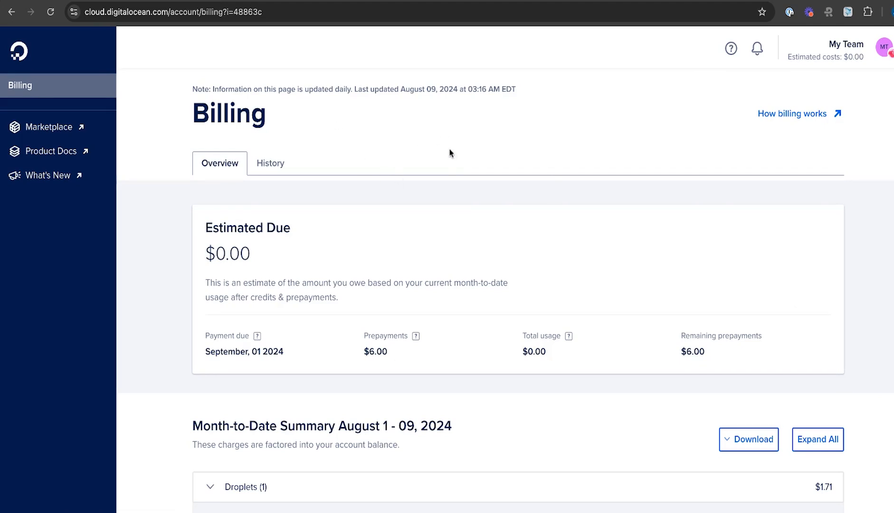
pyautogui.scroll(-3)
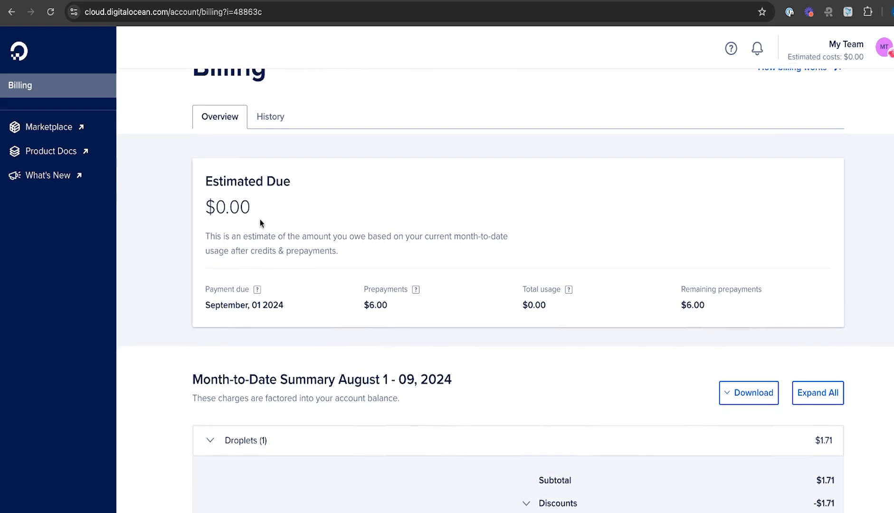
pyautogui.scroll(-3)
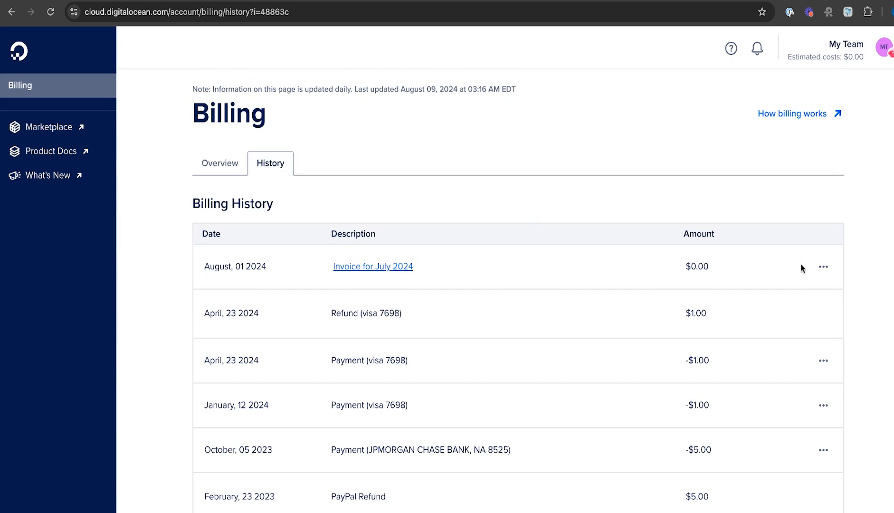
# Inspect the July 2024 invoice's actions menu, dismiss it, and return to the billing overview
pyautogui.click(824, 266)
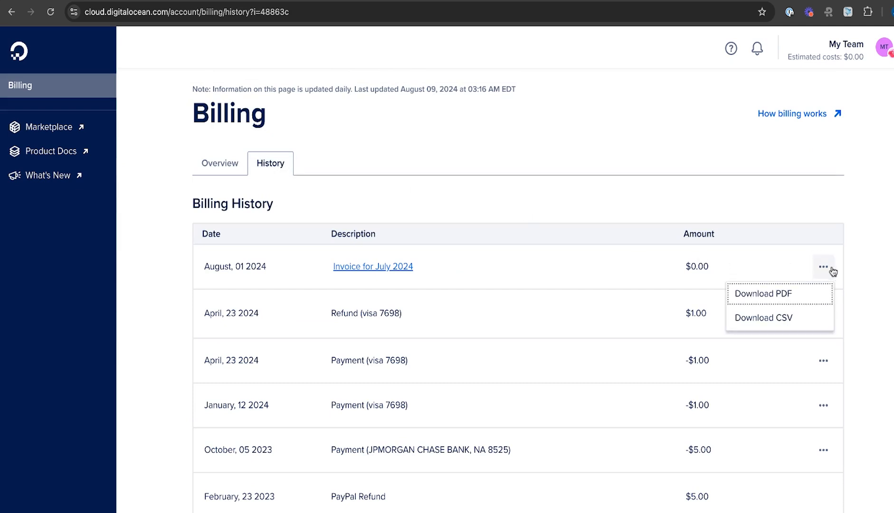
pyautogui.moveTo(782, 236)
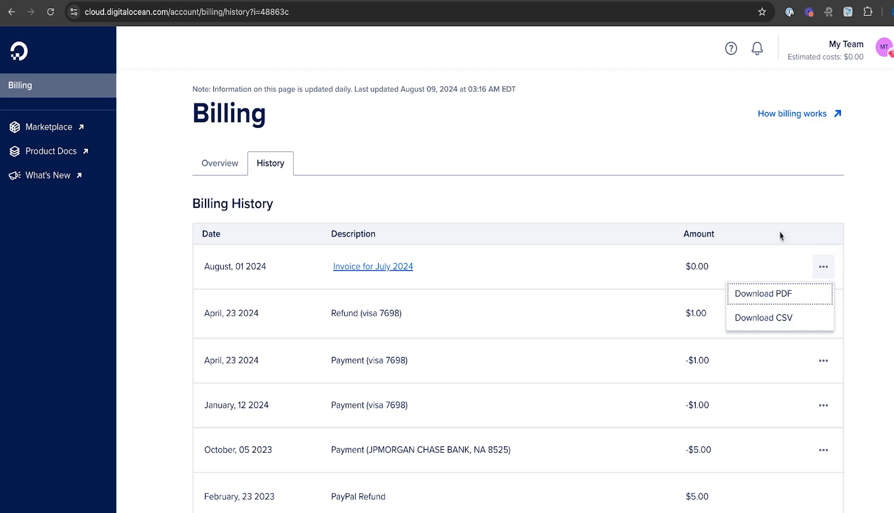
pyautogui.click(296, 189)
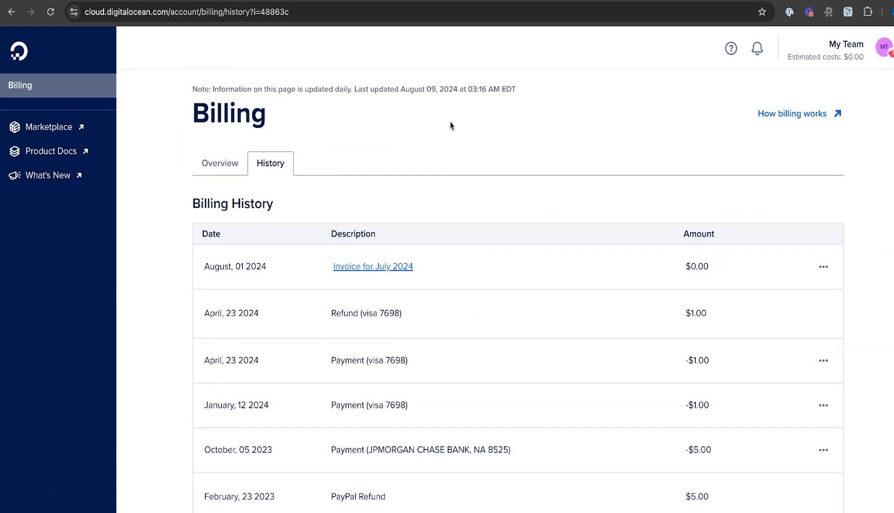
pyautogui.moveTo(407, 167)
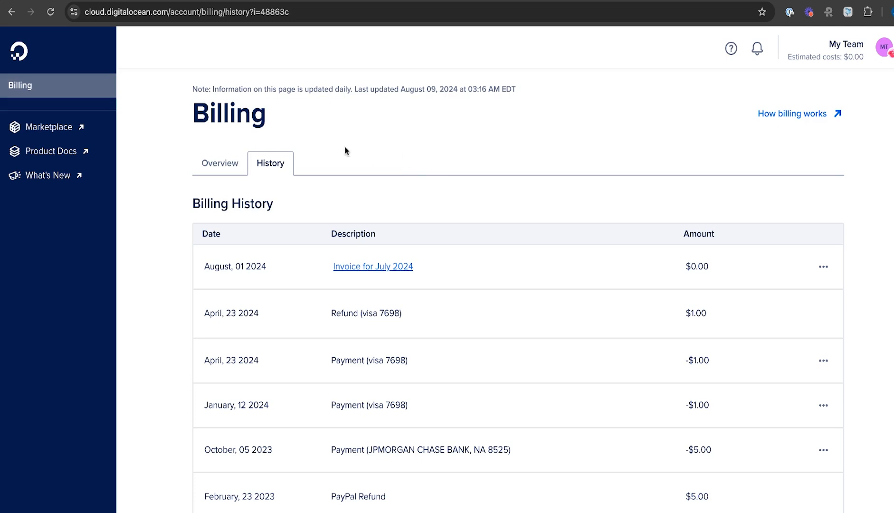
pyautogui.moveTo(304, 161)
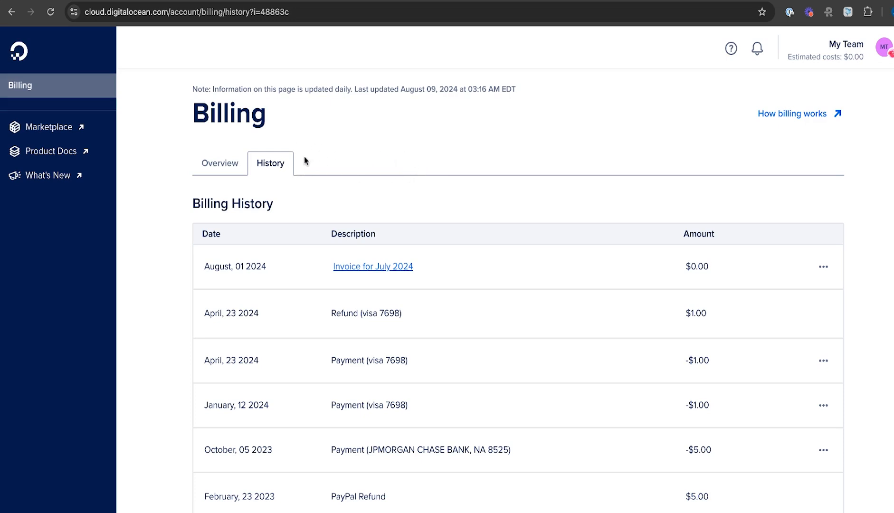
pyautogui.moveTo(339, 179)
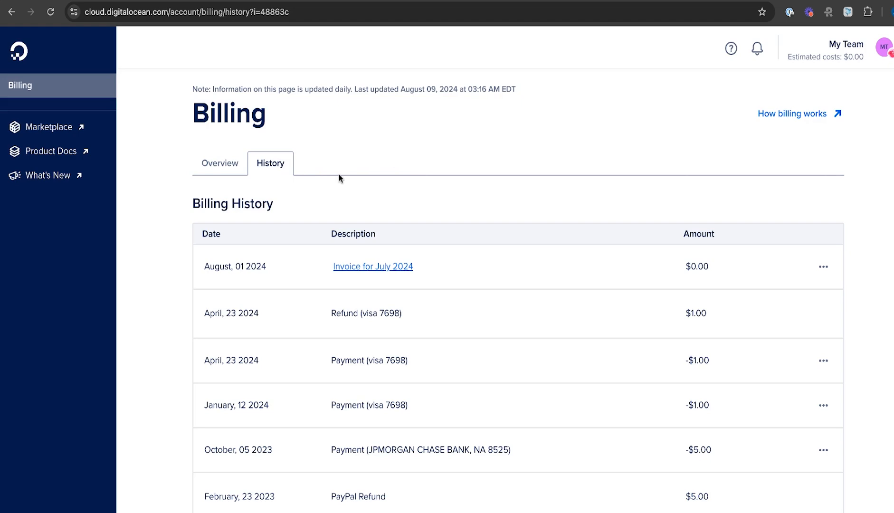
pyautogui.click(219, 163)
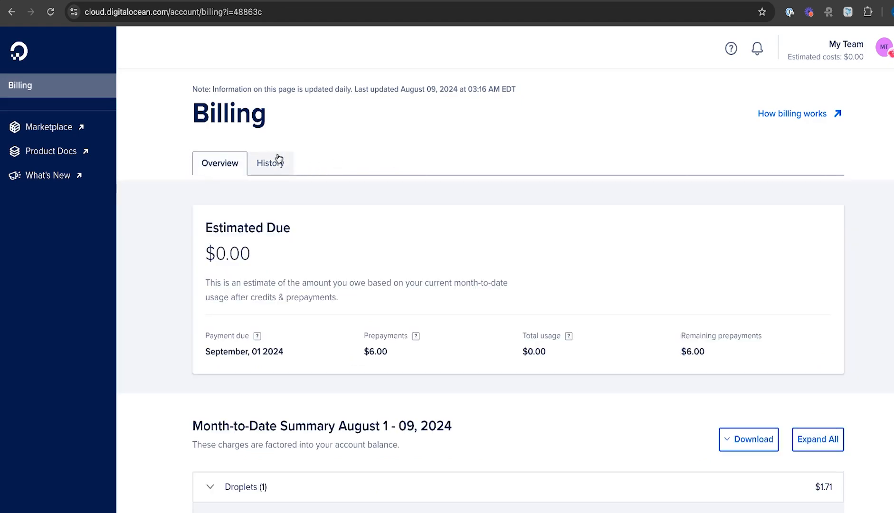
pyautogui.scroll(-3)
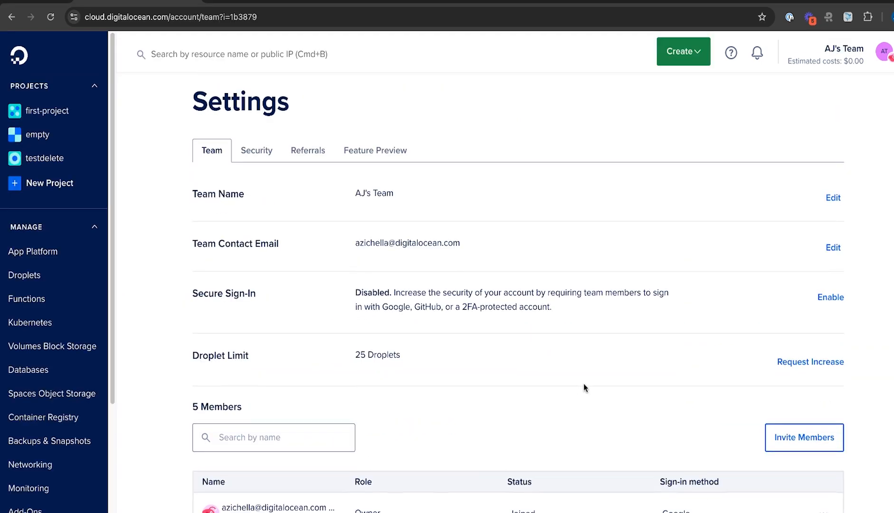
pyautogui.scroll(-3)
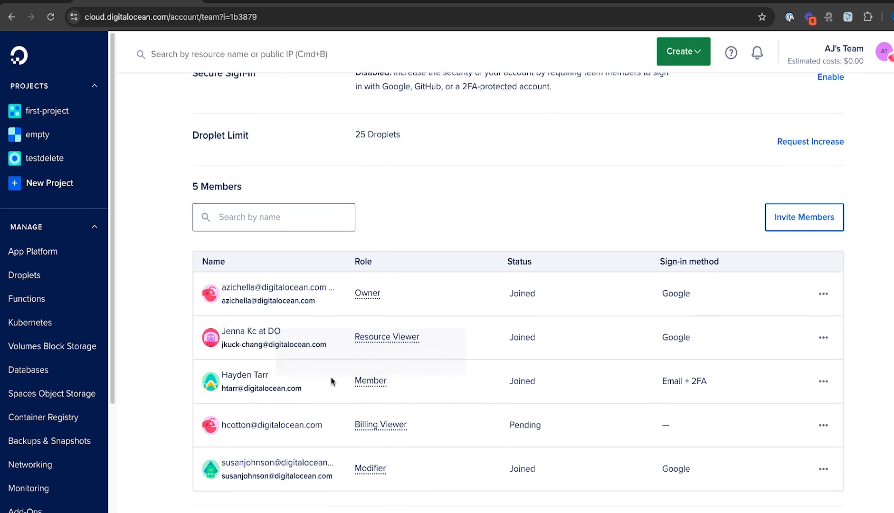
pyautogui.click(822, 382)
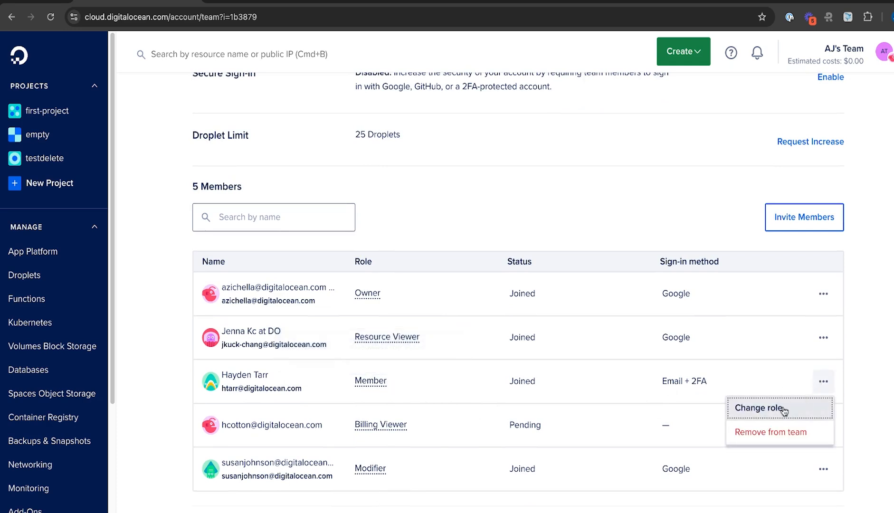
pyautogui.click(759, 407)
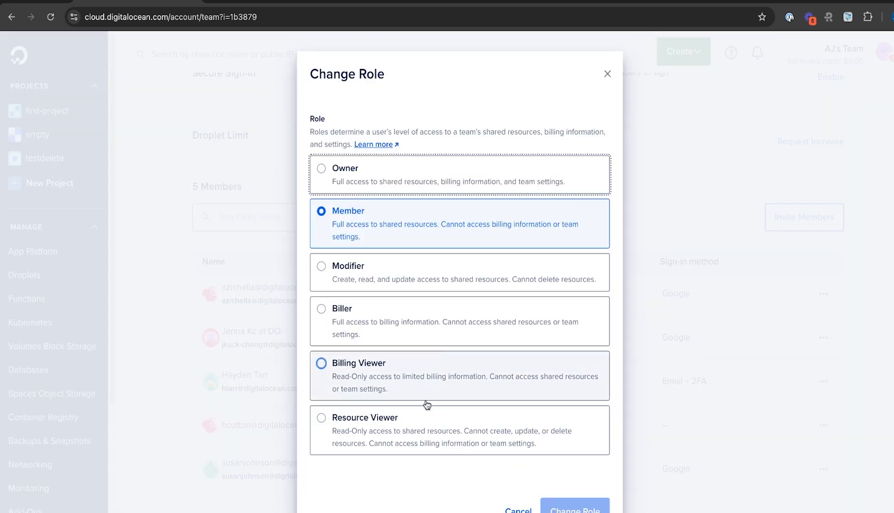
pyautogui.click(573, 508)
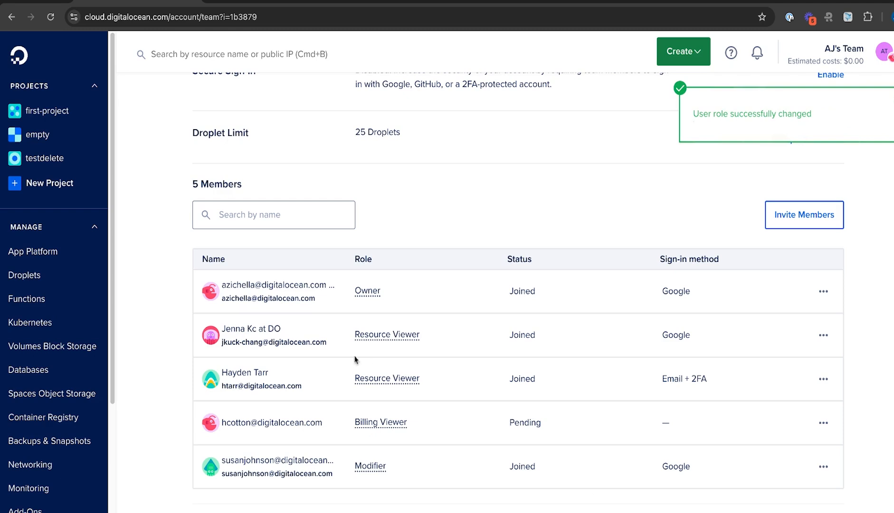
pyautogui.moveTo(470, 396)
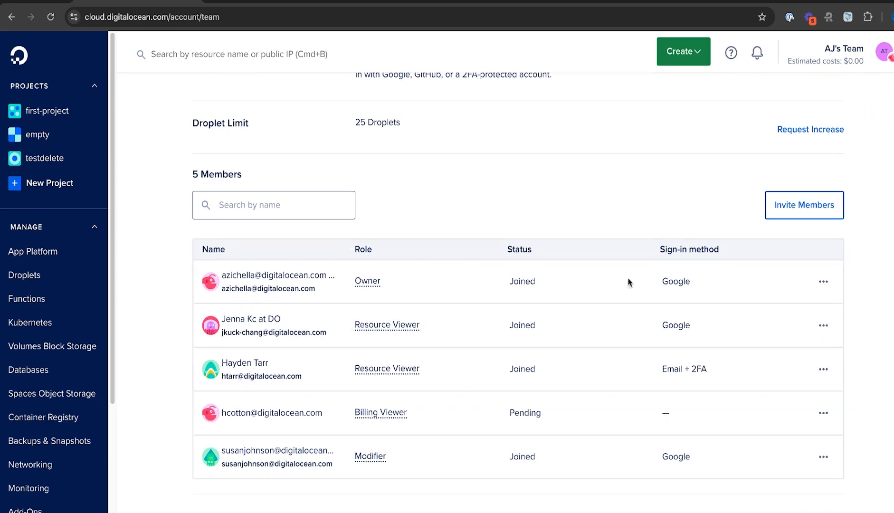
pyautogui.moveTo(732, 199)
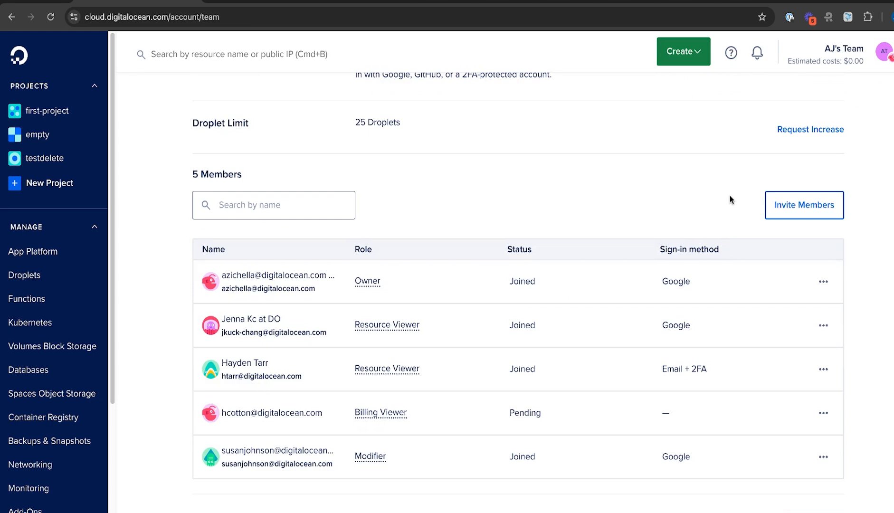
# Choose Billing Viewer from the Role list in the Invite Team Members form
pyautogui.click(803, 205)
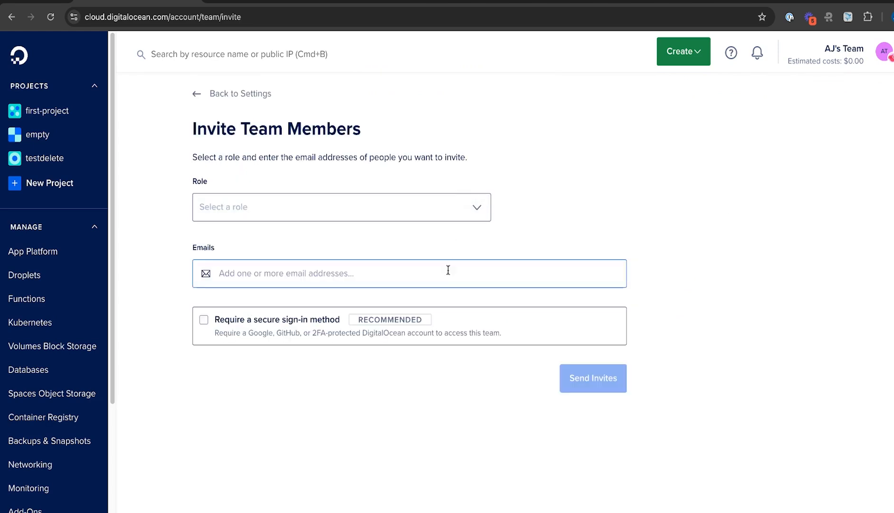
pyautogui.click(341, 207)
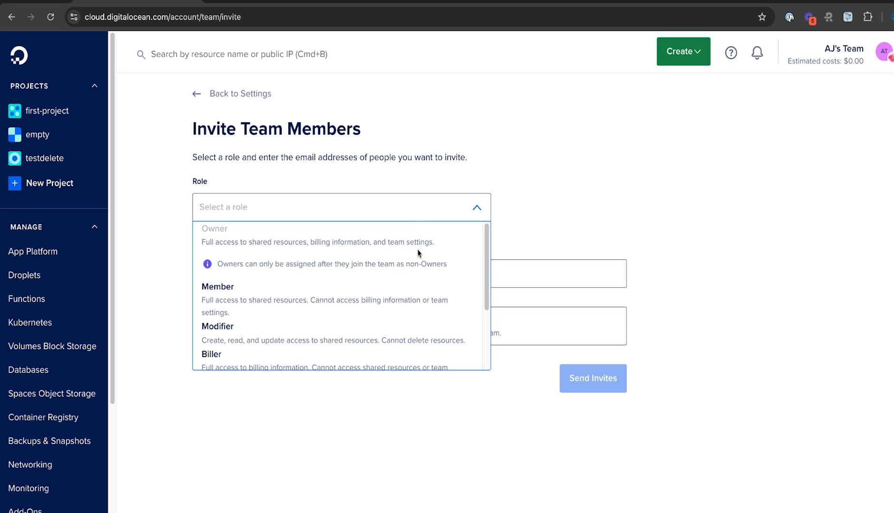
pyautogui.moveTo(295, 268)
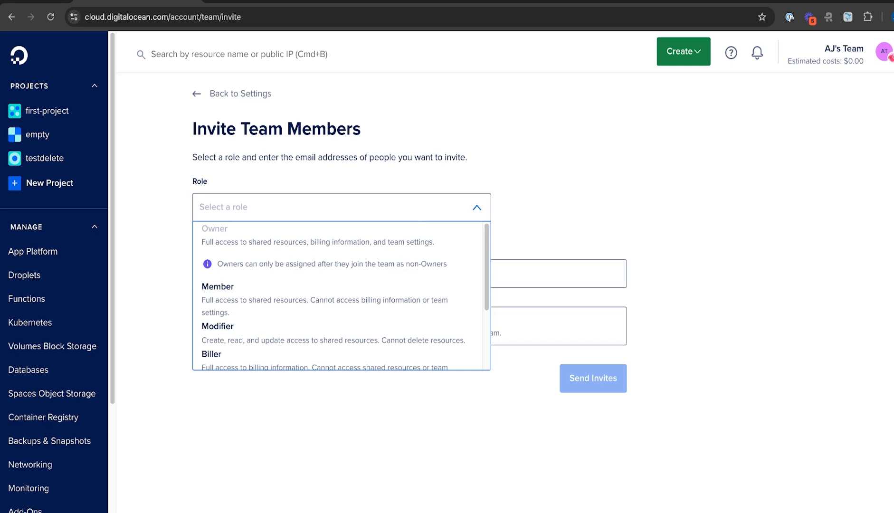
pyautogui.moveTo(287, 262)
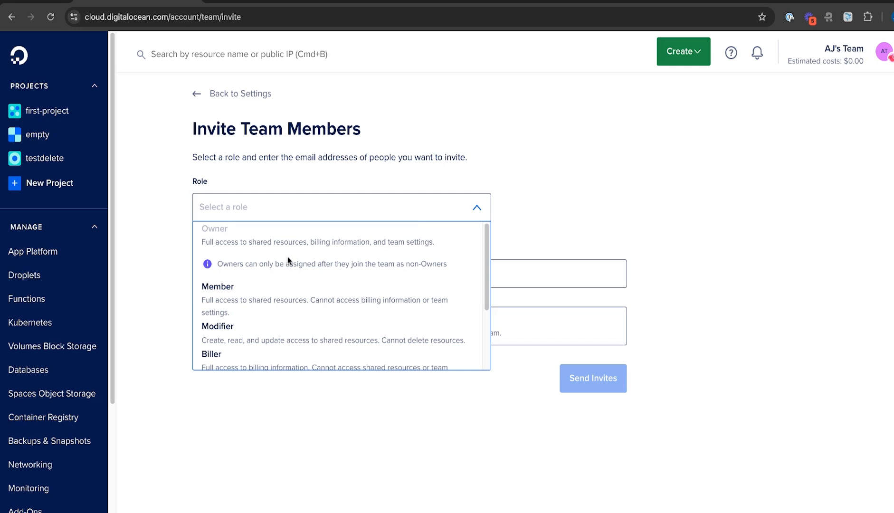
pyautogui.scroll(-3)
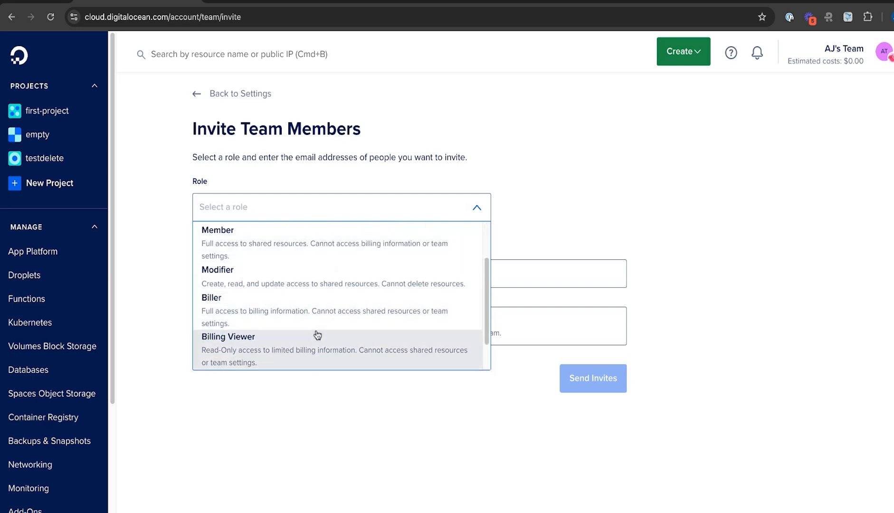
pyautogui.scroll(-3)
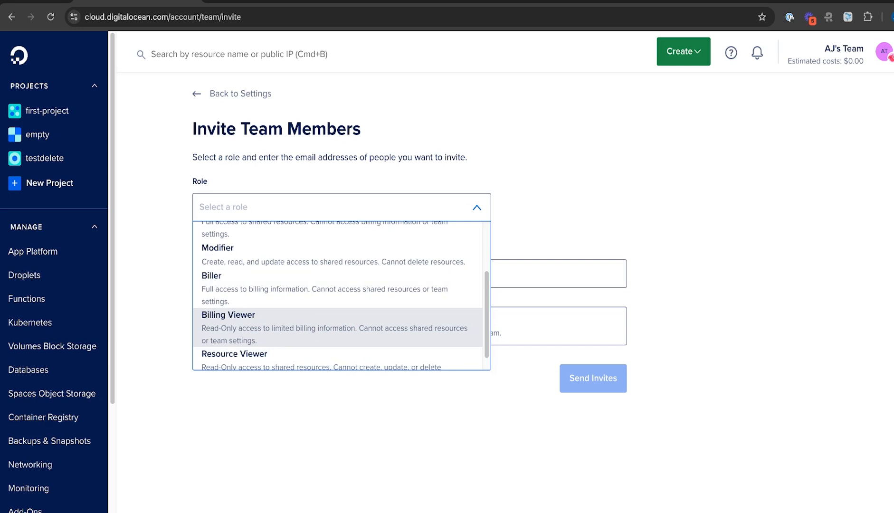
pyautogui.click(227, 327)
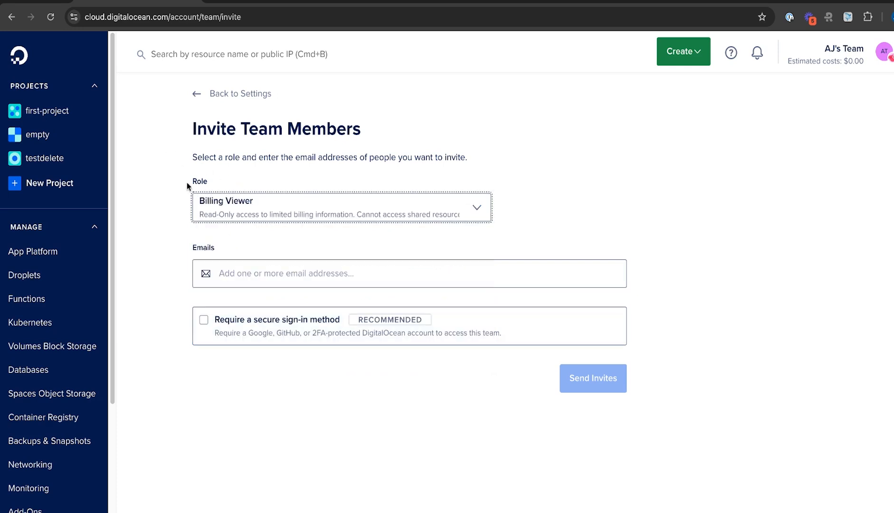
pyautogui.click(409, 273)
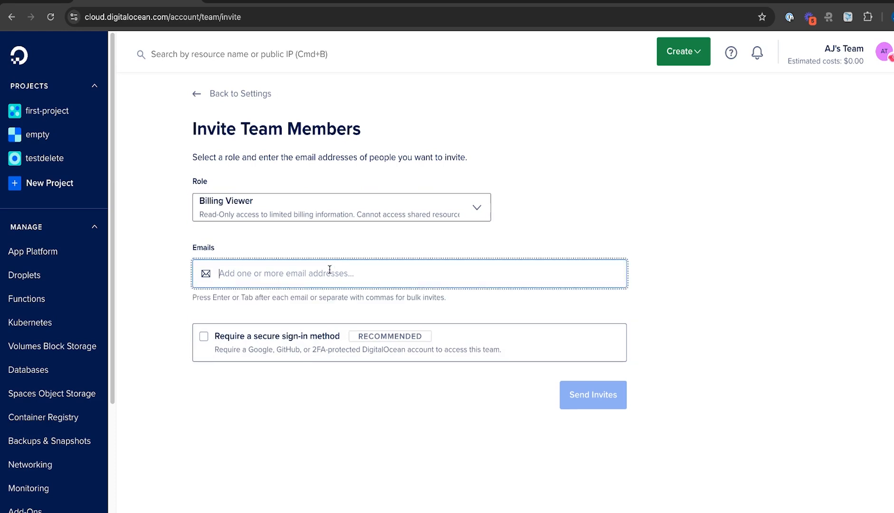
pyautogui.write('example@example.com')
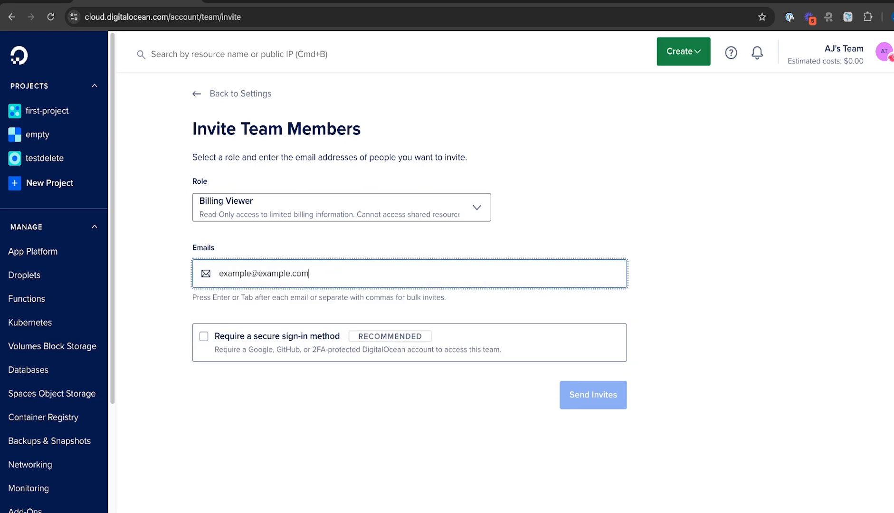
pyautogui.press('Enter')
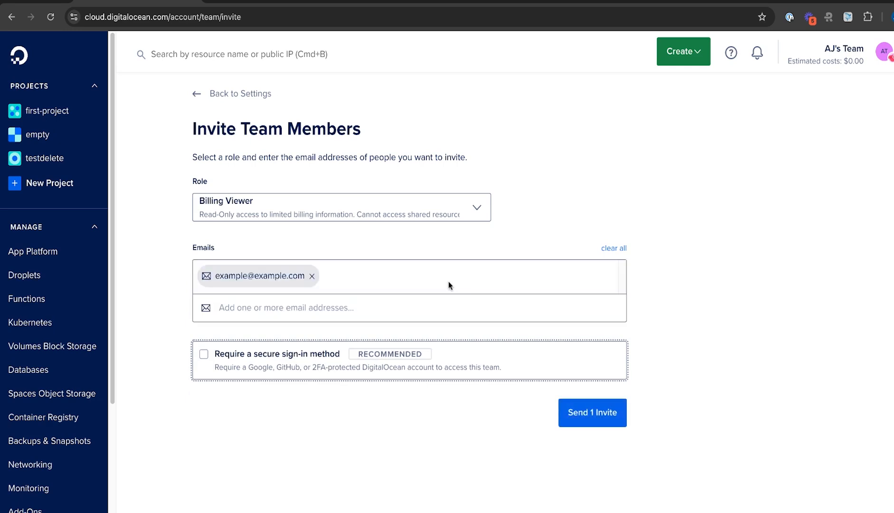
pyautogui.click(410, 308)
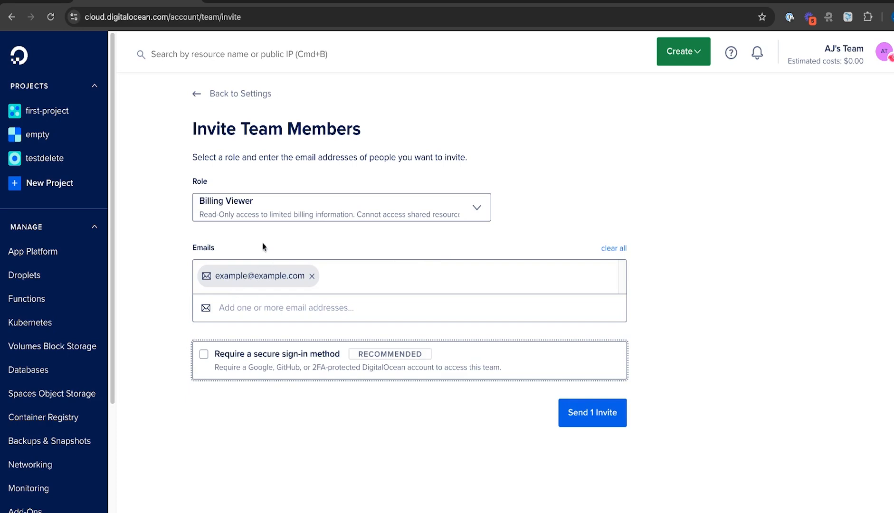
pyautogui.moveTo(542, 217)
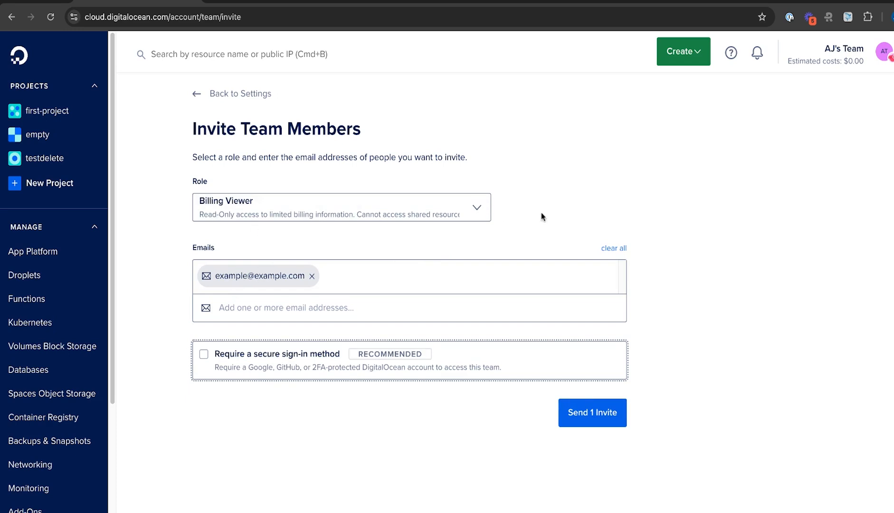
pyautogui.moveTo(592, 413)
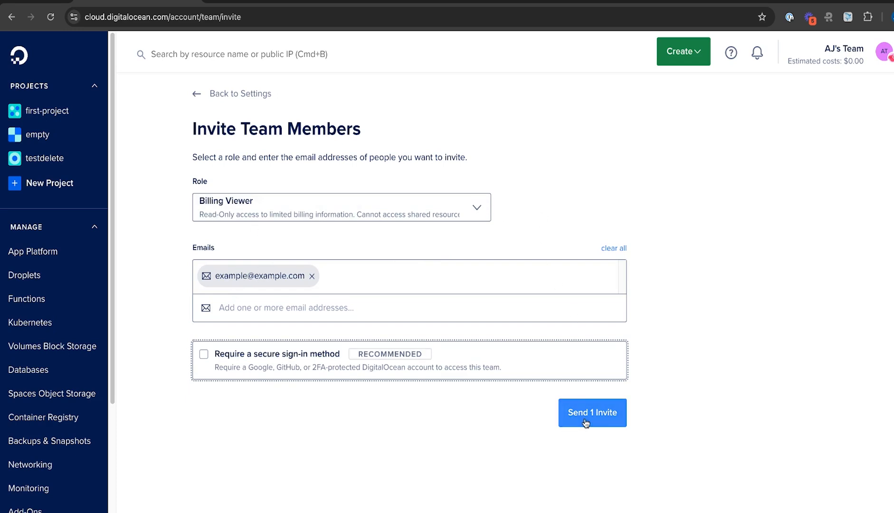
pyautogui.click(591, 413)
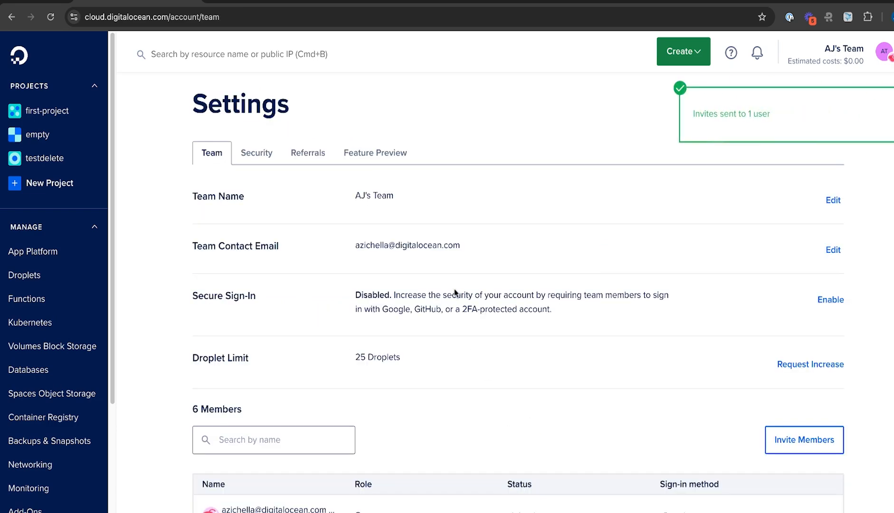
pyautogui.scroll(-3)
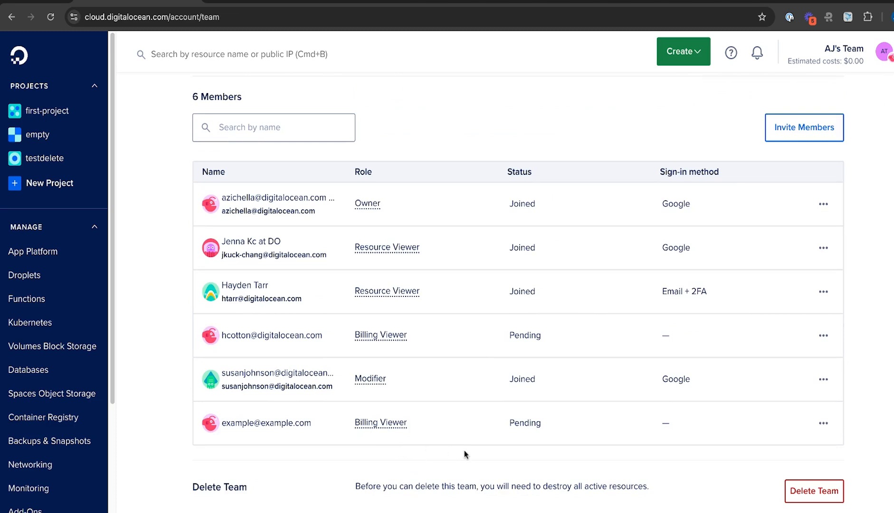
pyautogui.moveTo(607, 433)
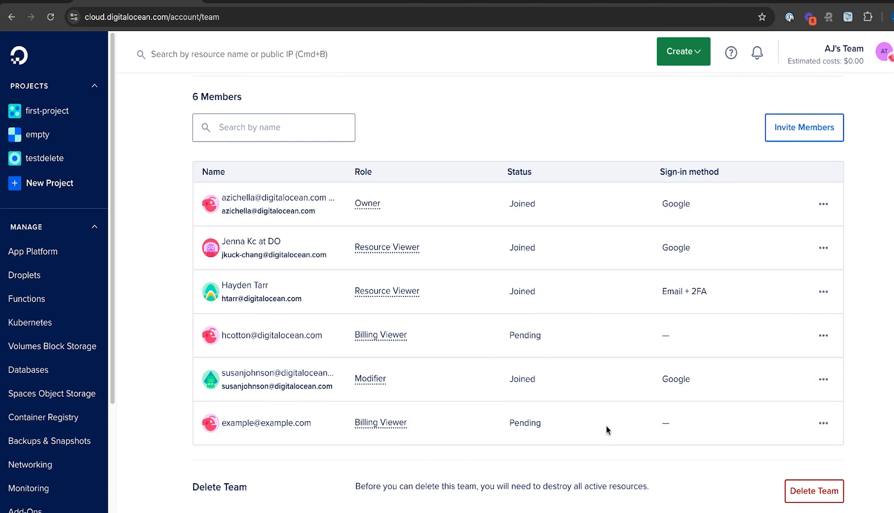
pyautogui.scroll(3)
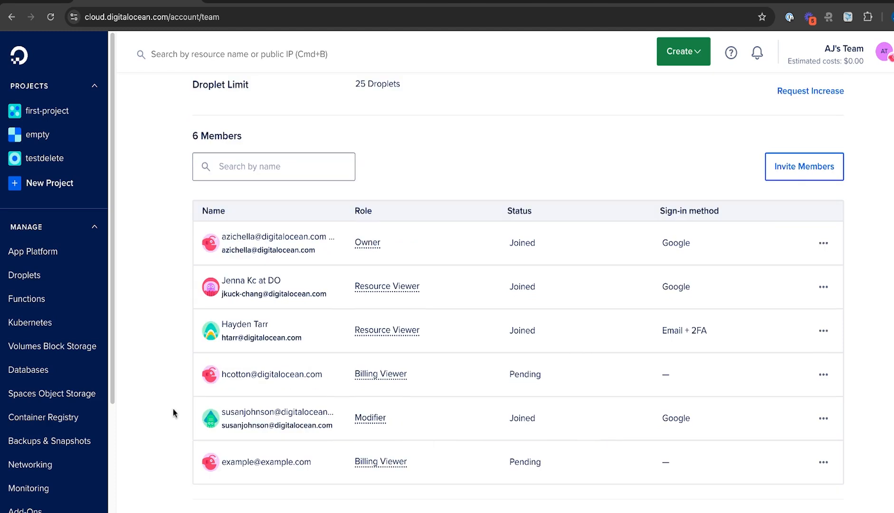
pyautogui.moveTo(165, 405)
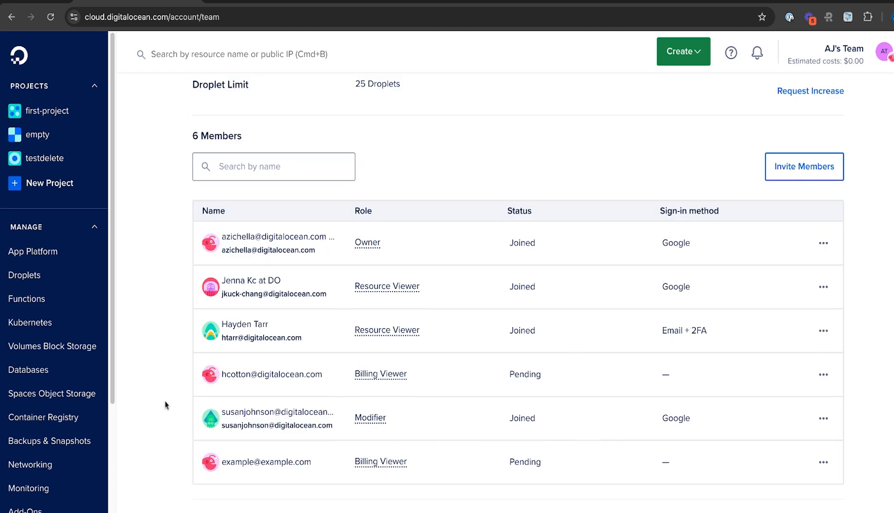
pyautogui.moveTo(141, 381)
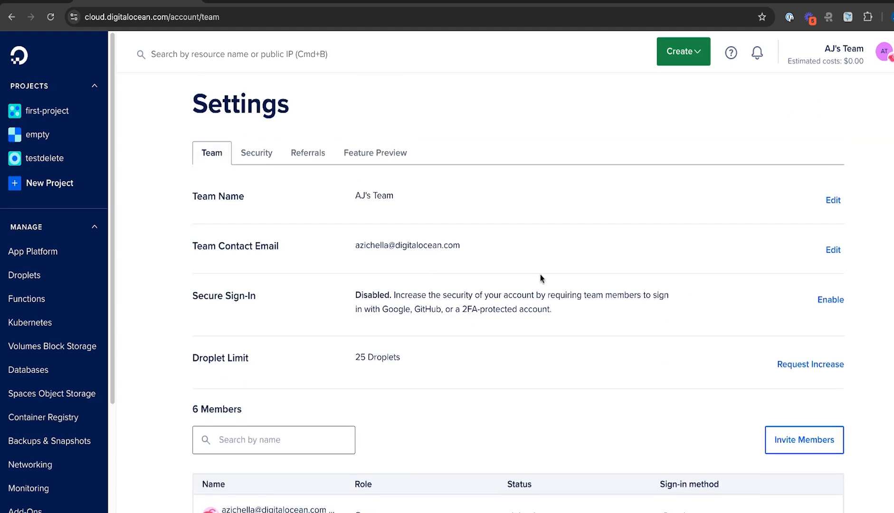
# Open the account menu to confirm the signed-in user is an Owner
pyautogui.click(886, 52)
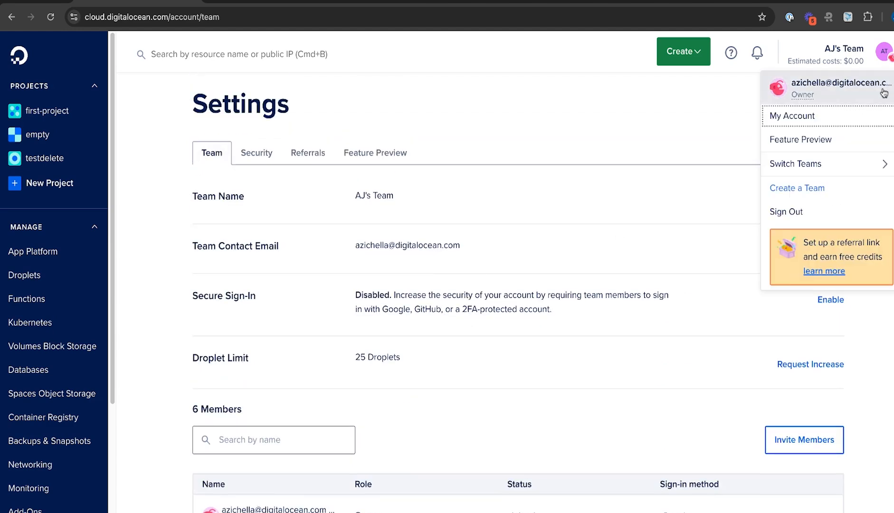
pyautogui.moveTo(803, 94)
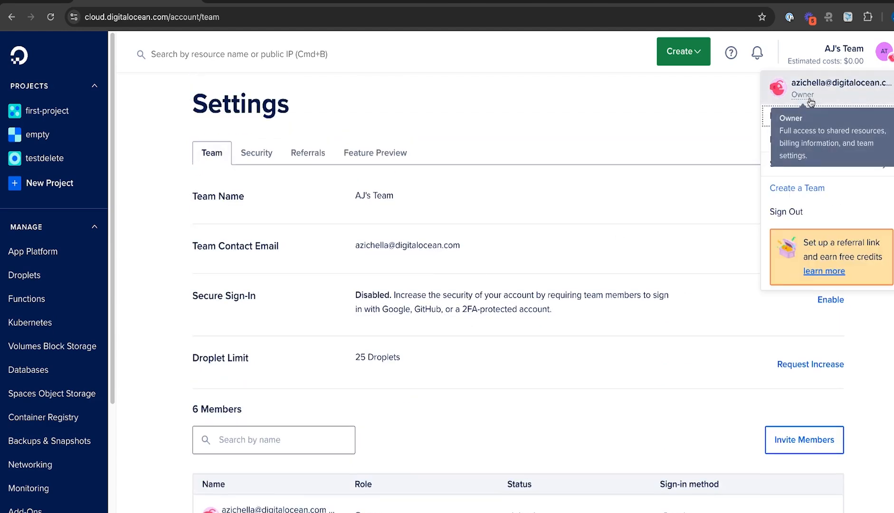